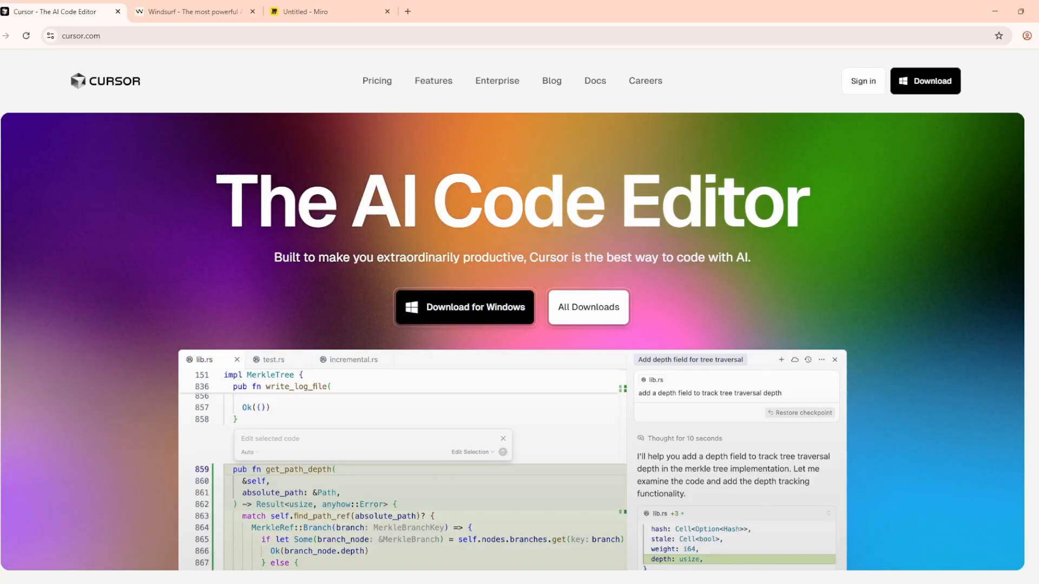
- Scroll cursor.com past Tab, Knows your codebase and Edit in natural language, then switch to Windsurf
scroll(down, 3)
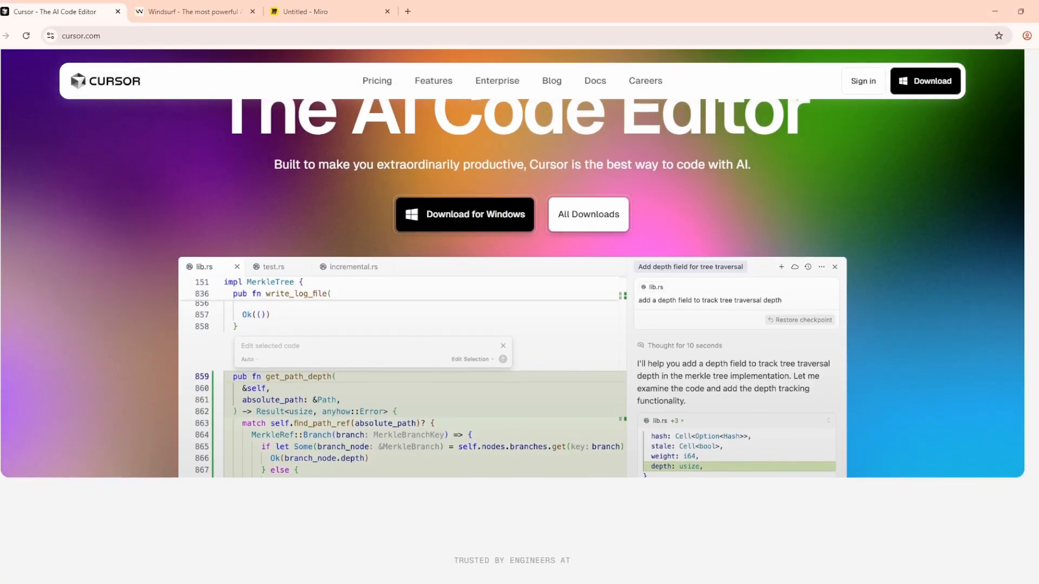
scroll(down, 3)
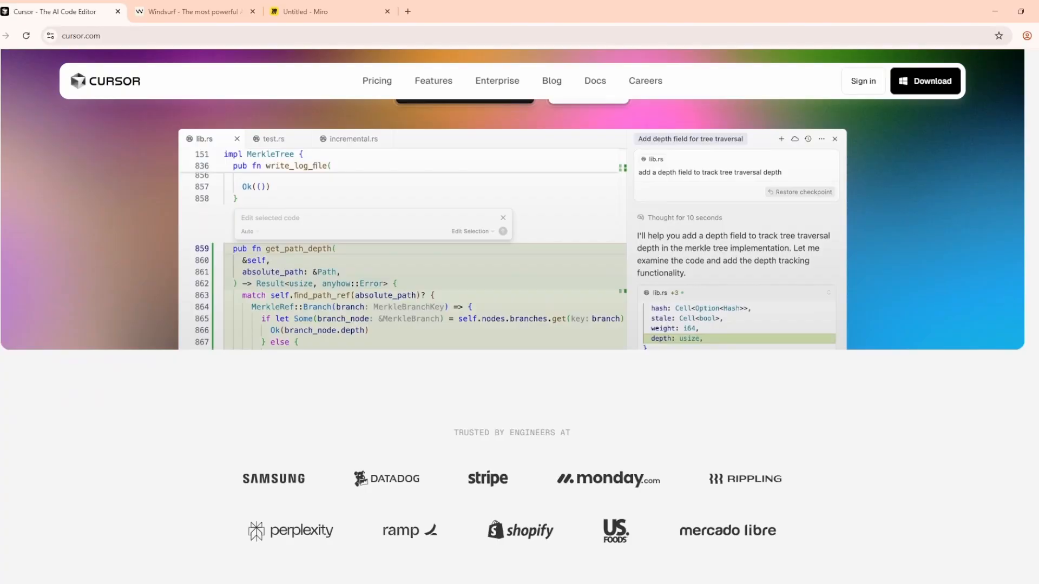
scroll(down, 3)
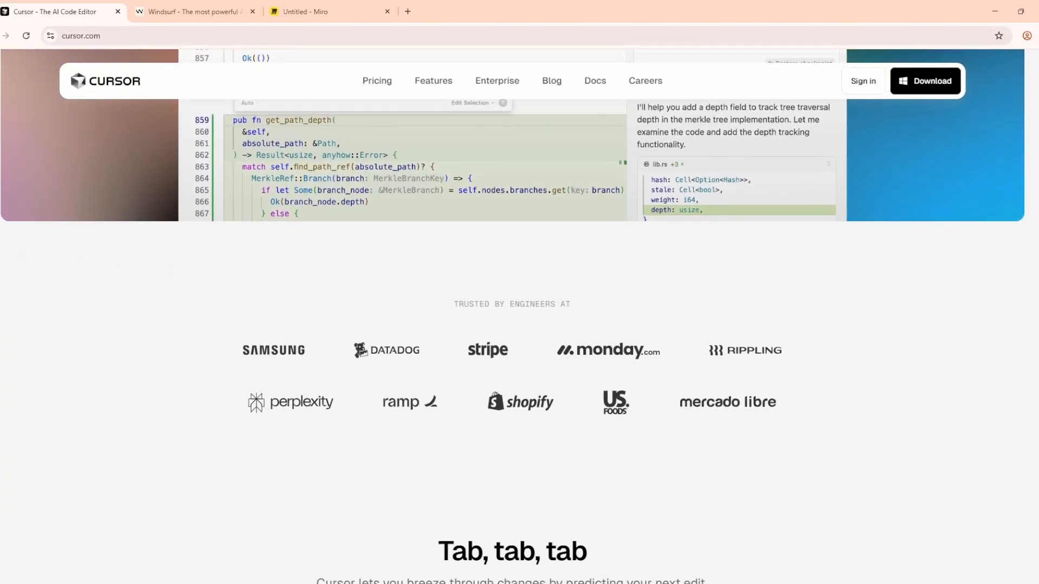
scroll(down, 3)
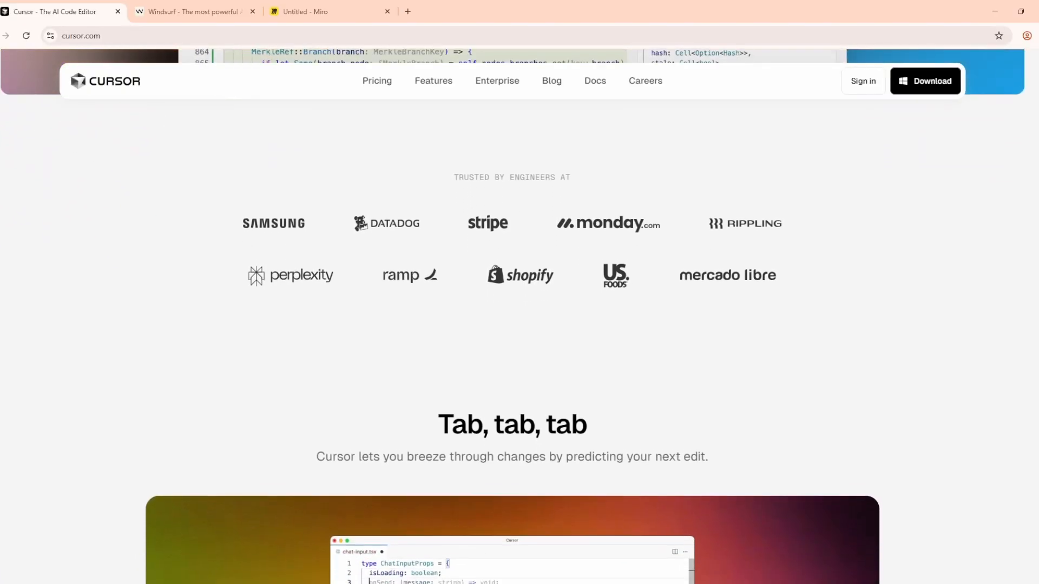
scroll(down, 3)
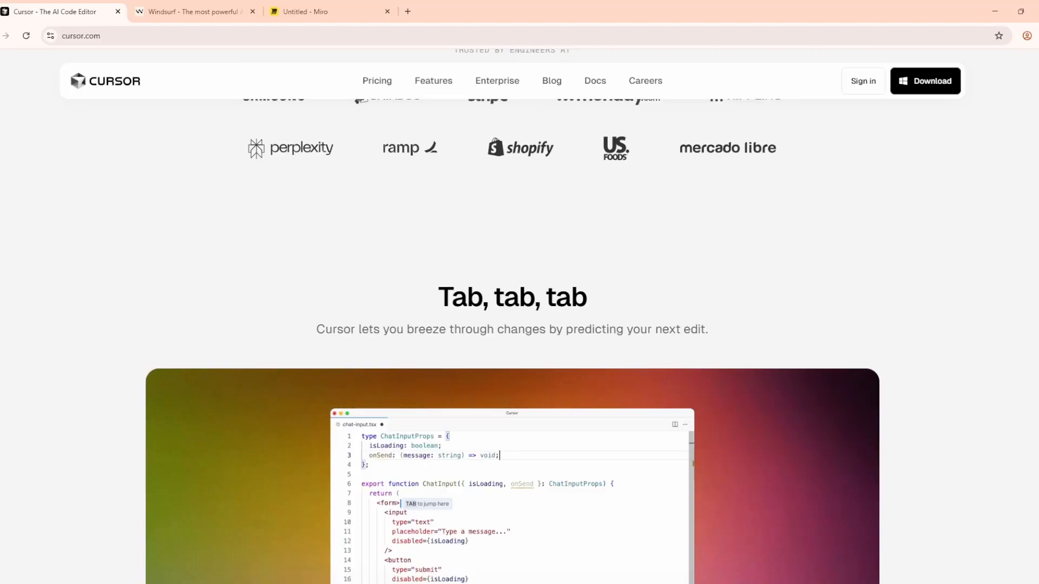
scroll(down, 3)
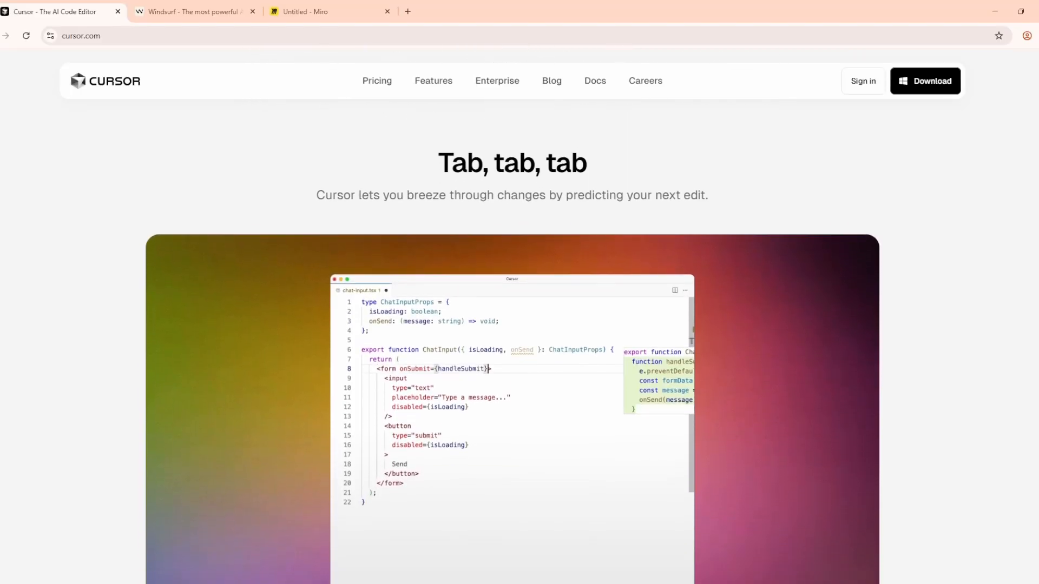
scroll(down, 3)
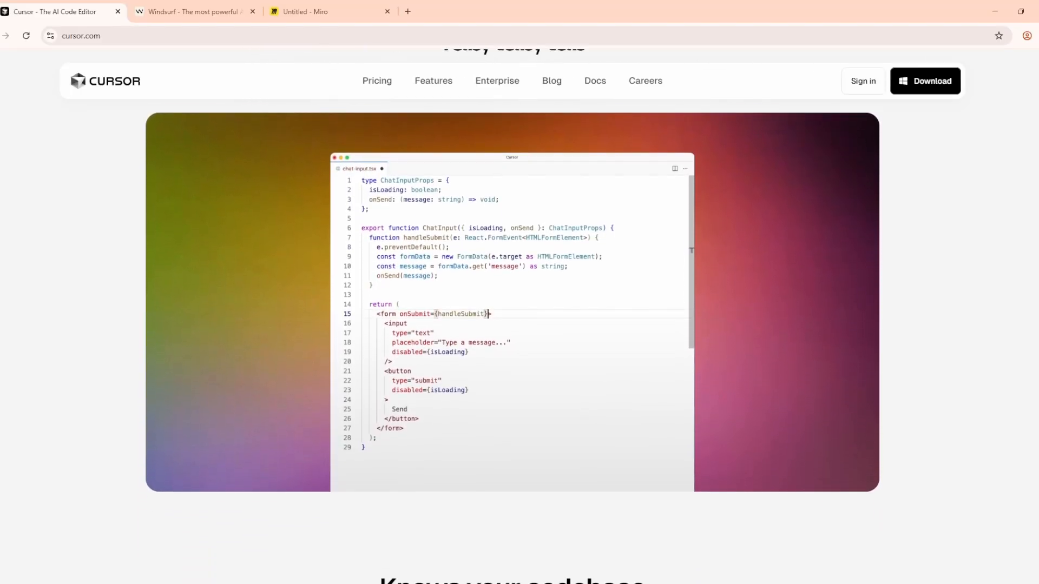
scroll(down, 3)
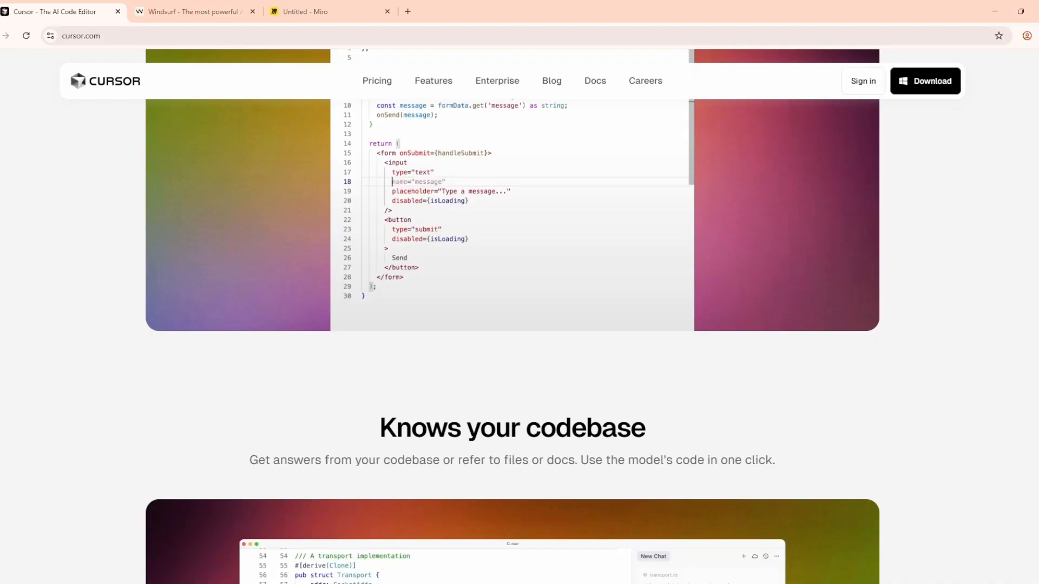
scroll(down, 3)
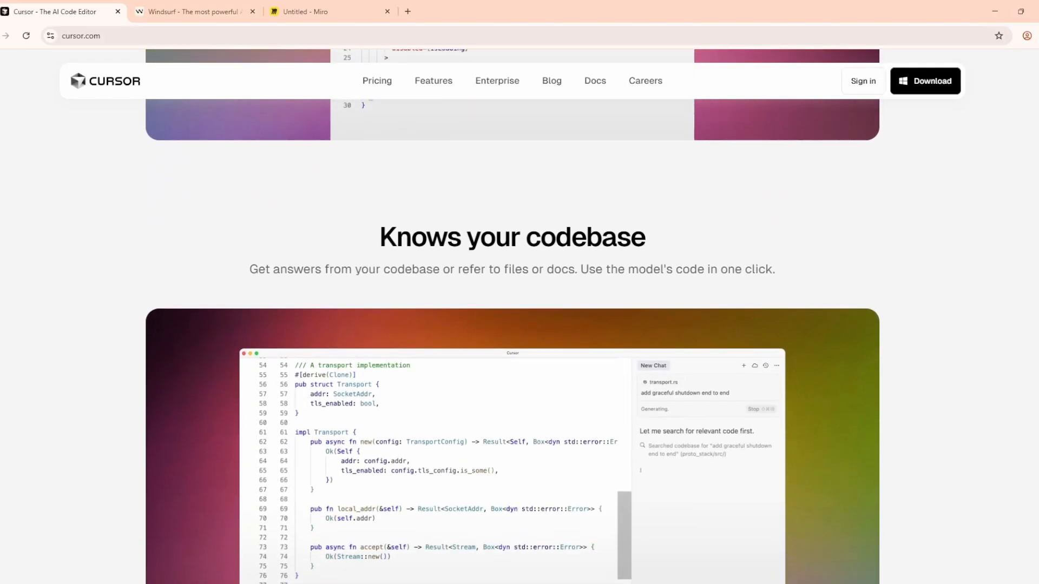
scroll(down, 3)
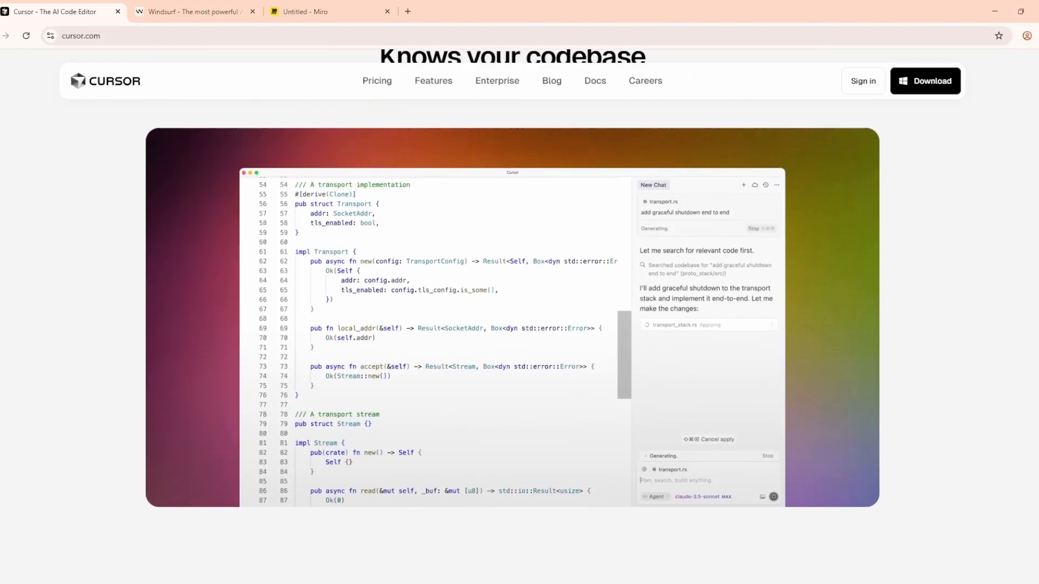
scroll(down, 3)
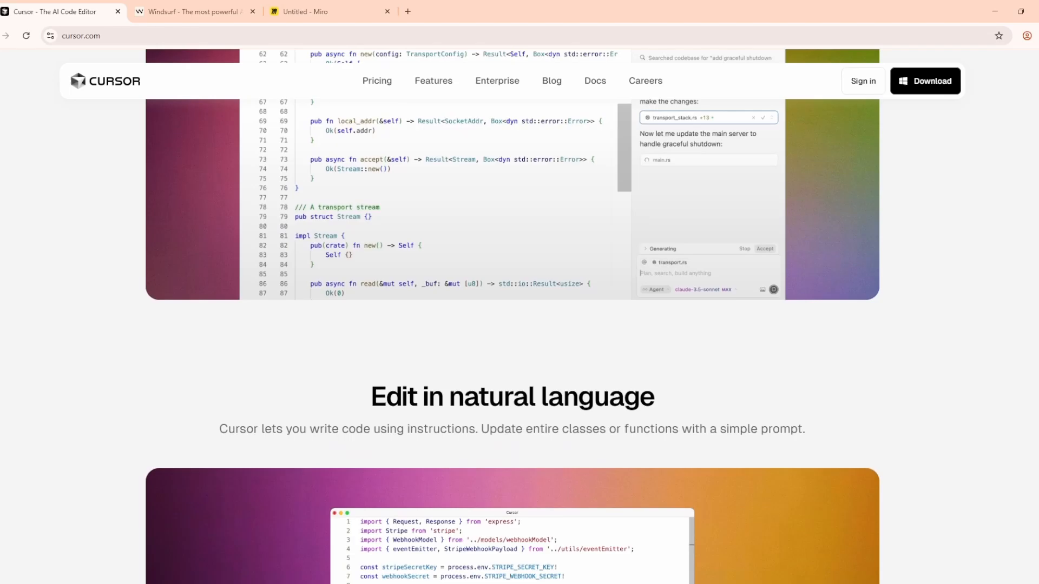
scroll(down, 3)
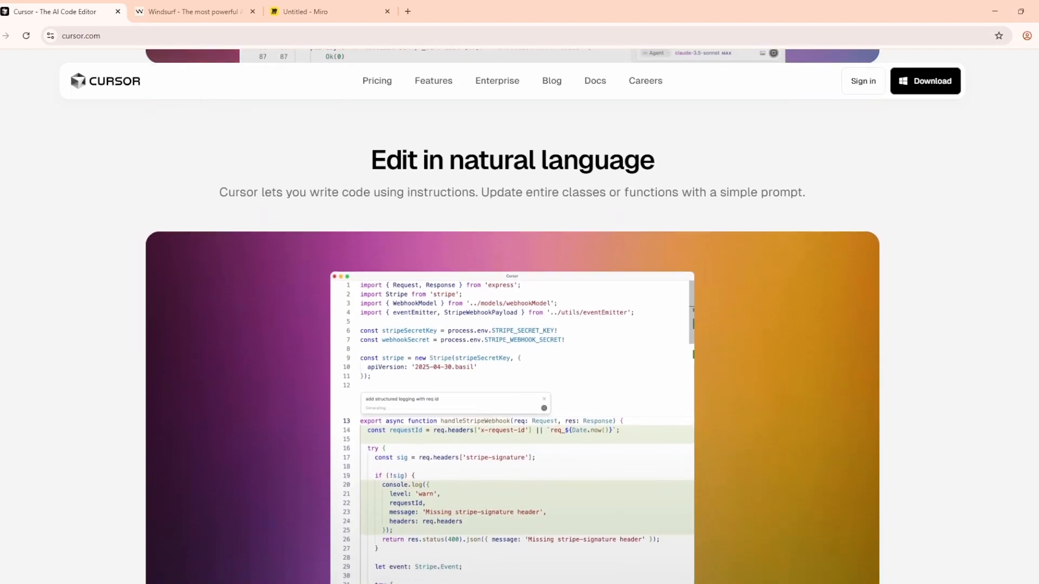
scroll(down, 3)
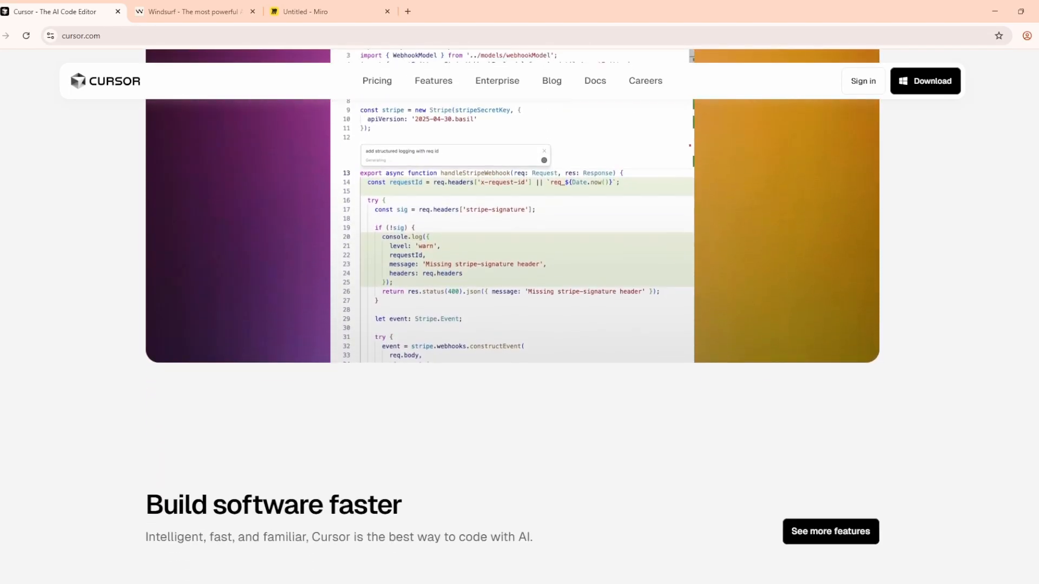
scroll(down, 3)
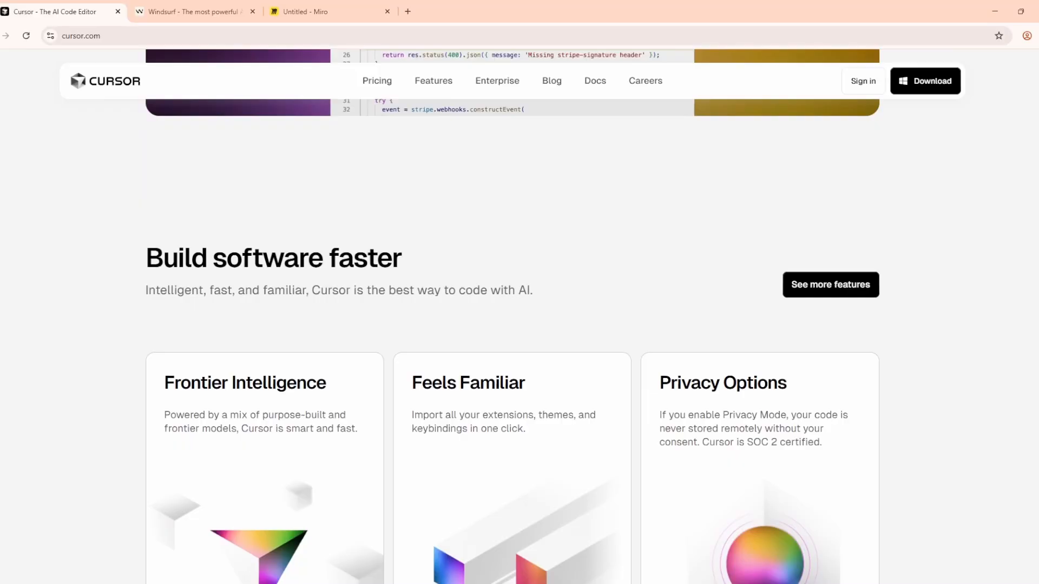
click(194, 11)
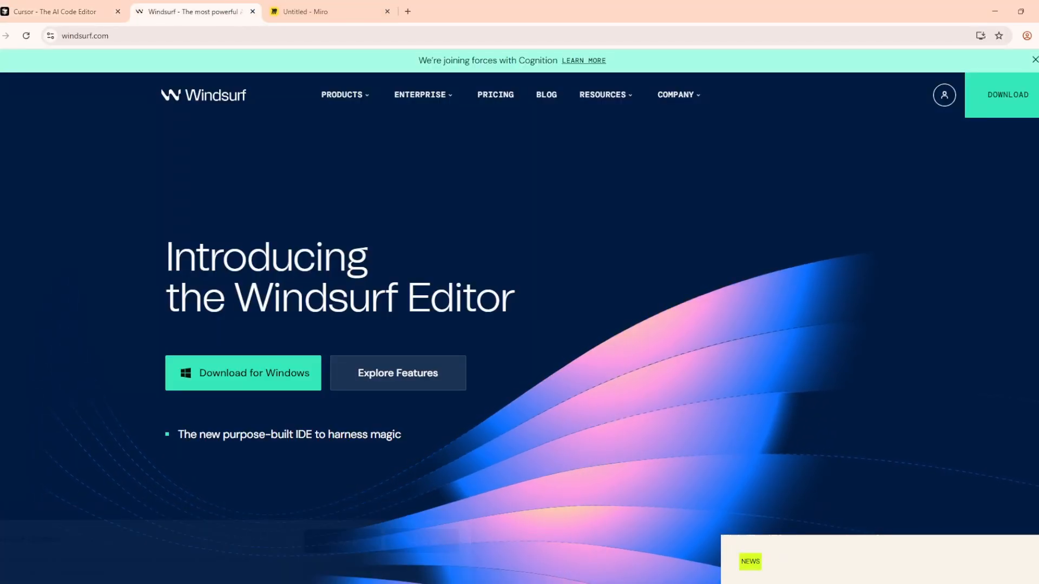
- Scroll windsurf.com past Cascade, Windsurf Tab and Features to JetBrains, then switch to the comparison board
scroll(down, 3)
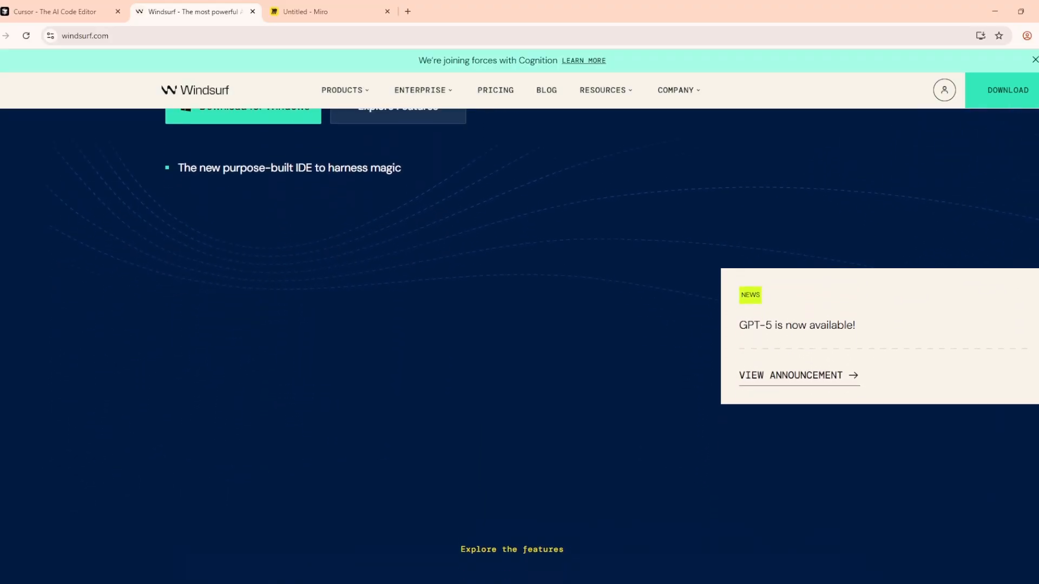
scroll(down, 3)
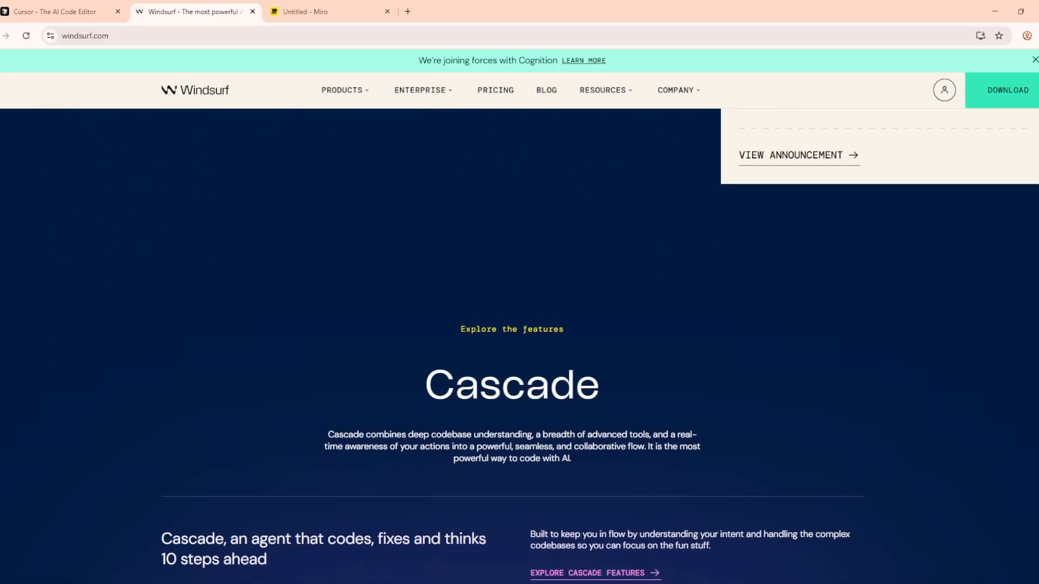
scroll(down, 3)
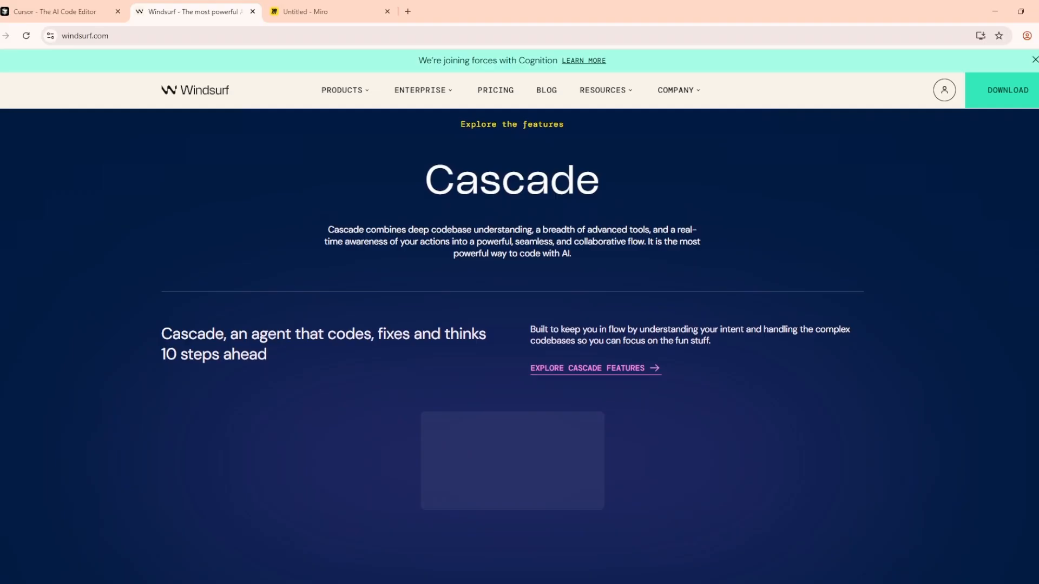
scroll(down, 3)
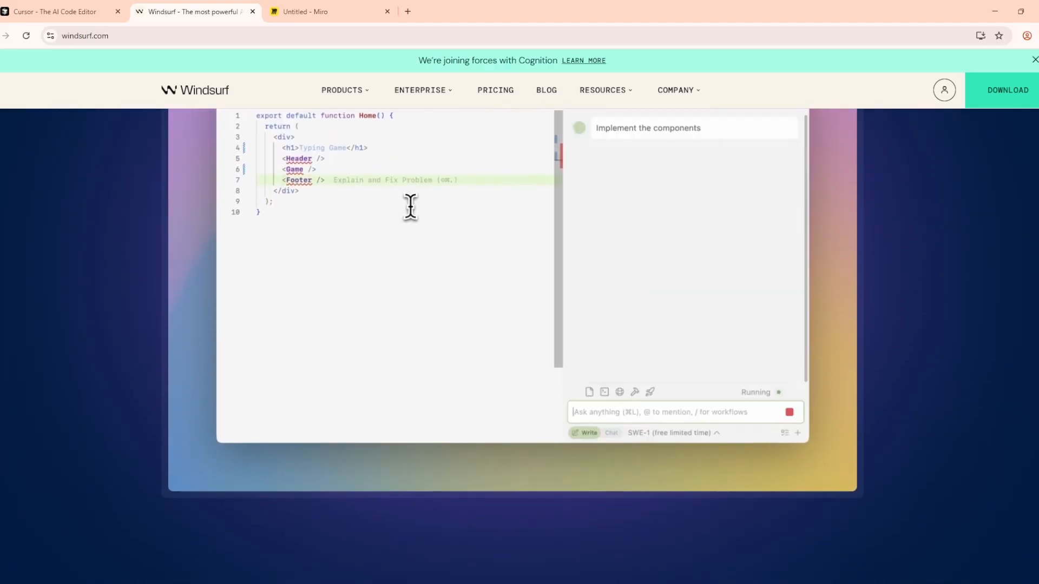
scroll(down, 3)
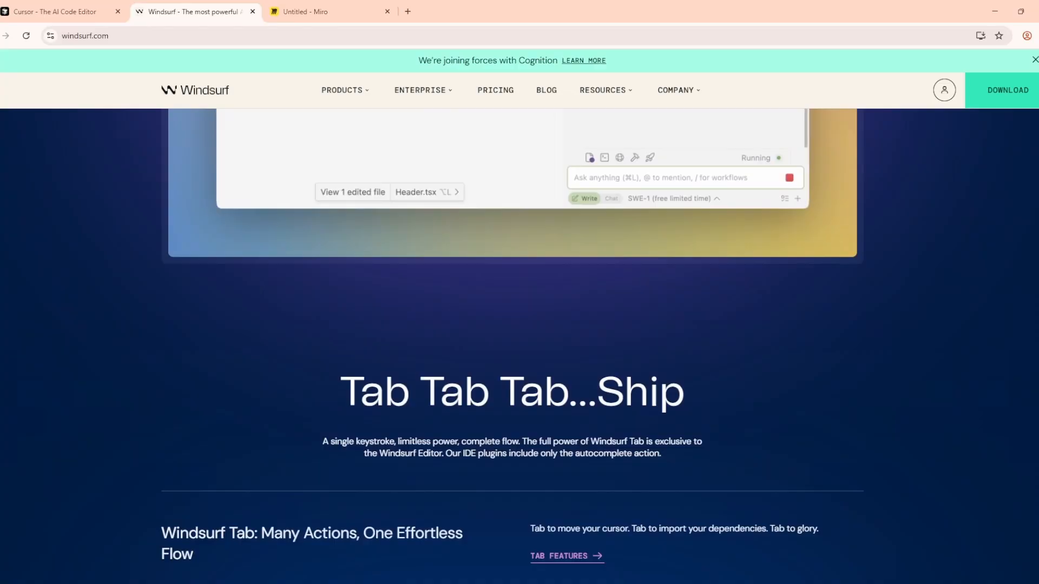
scroll(down, 3)
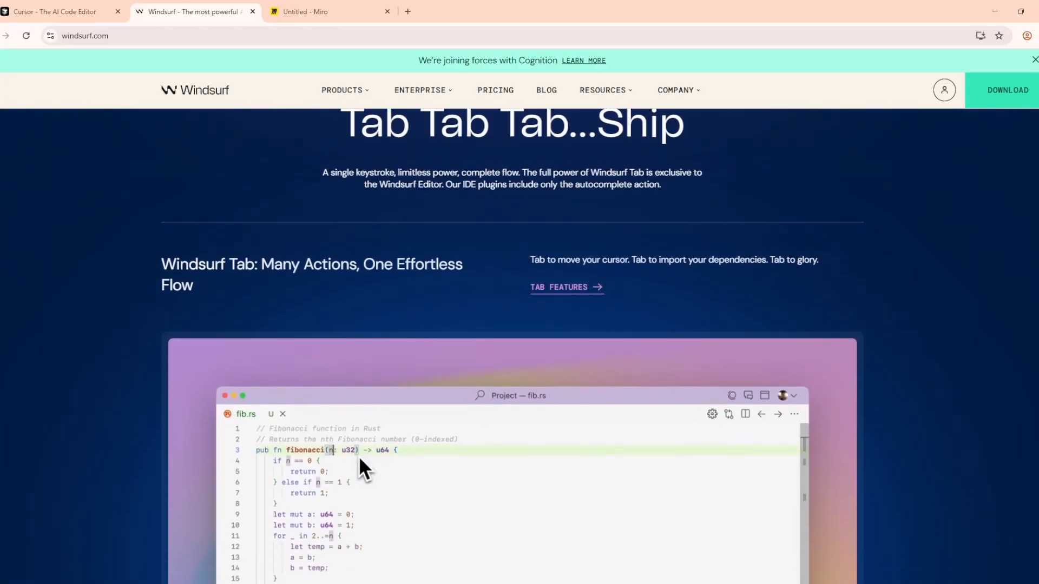
scroll(down, 3)
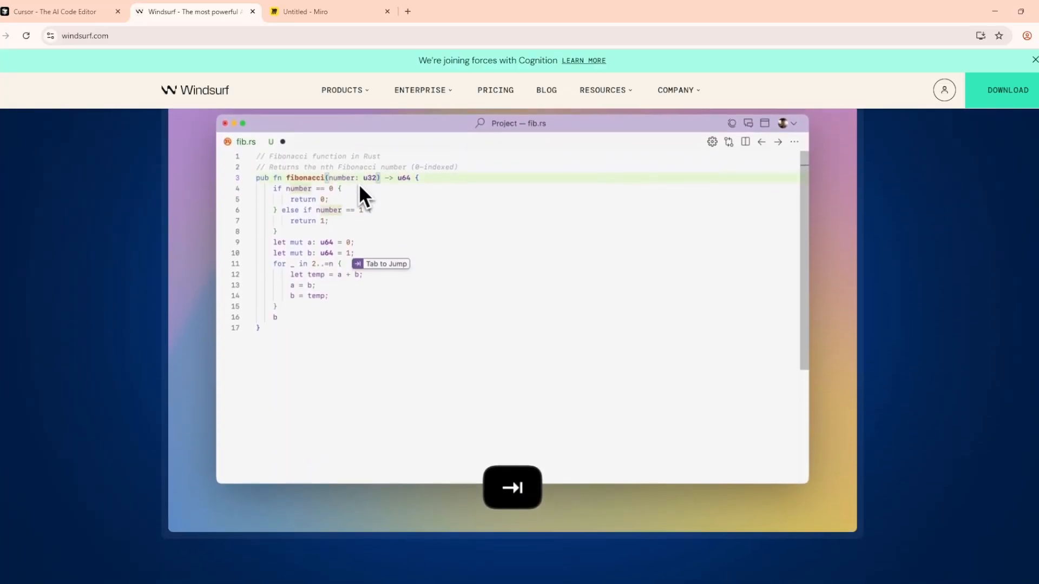
scroll(down, 3)
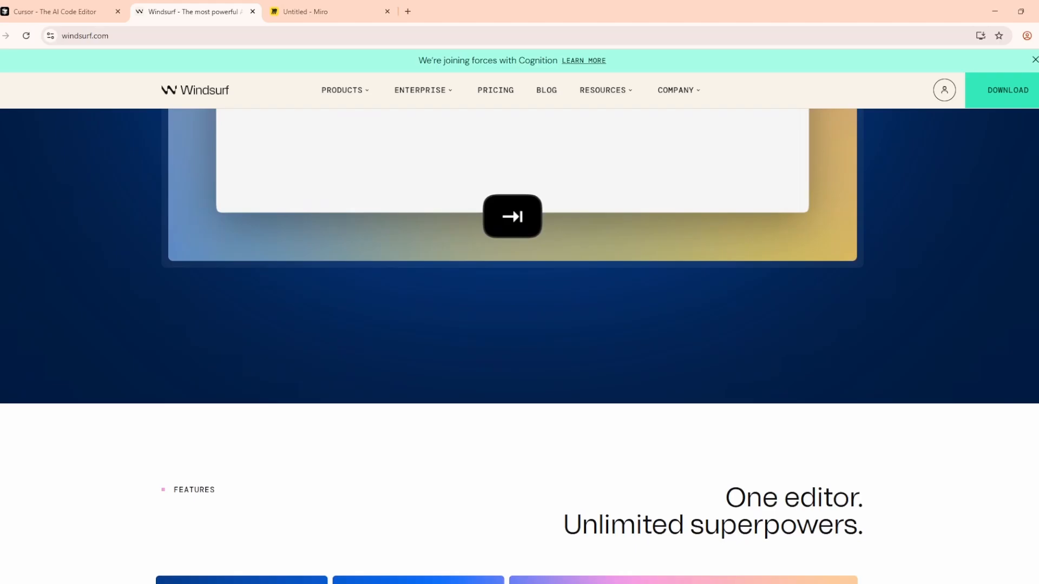
scroll(down, 3)
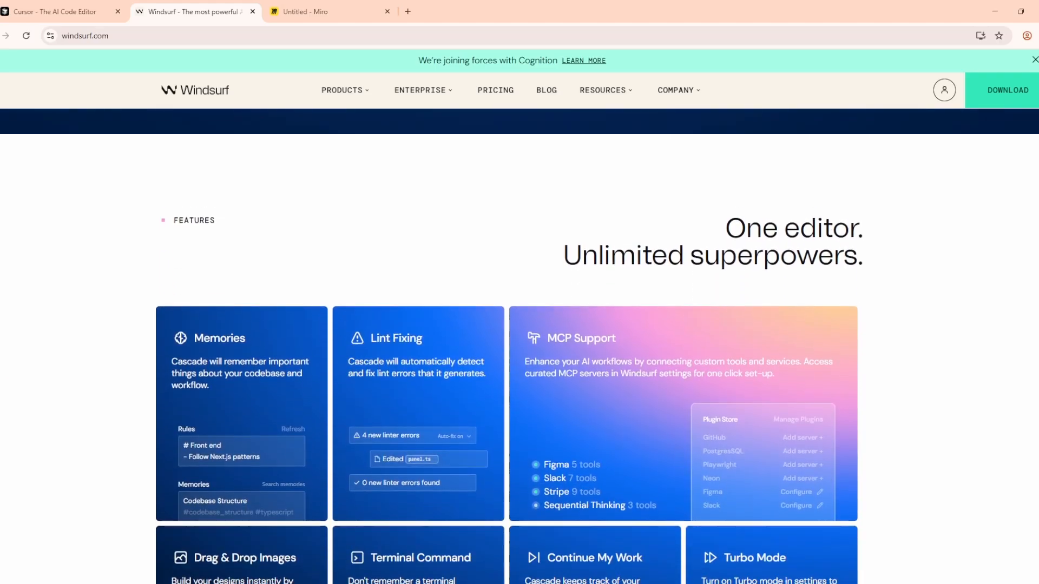
scroll(down, 3)
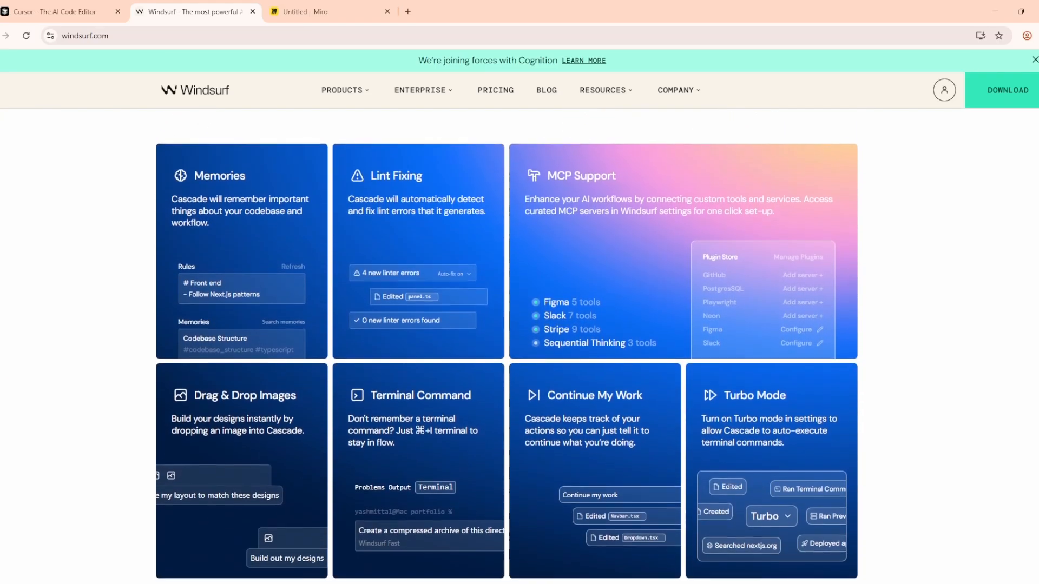
scroll(down, 3)
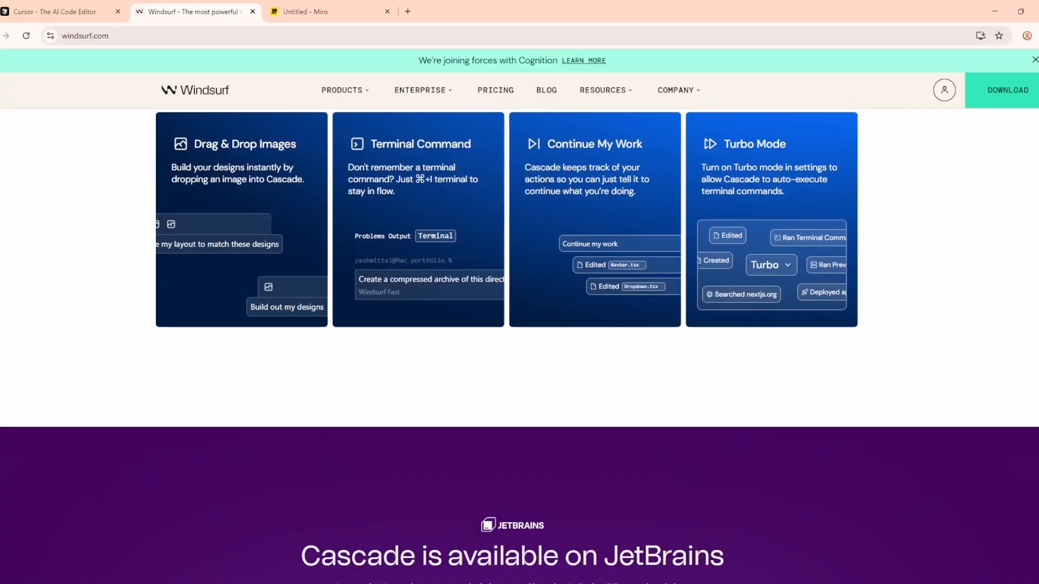
scroll(down, 3)
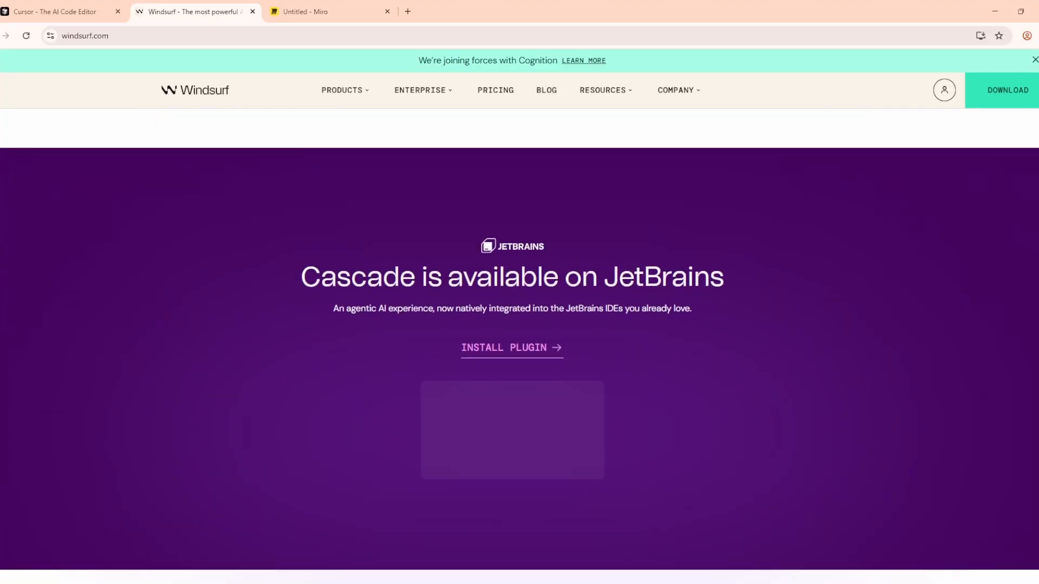
click(330, 11)
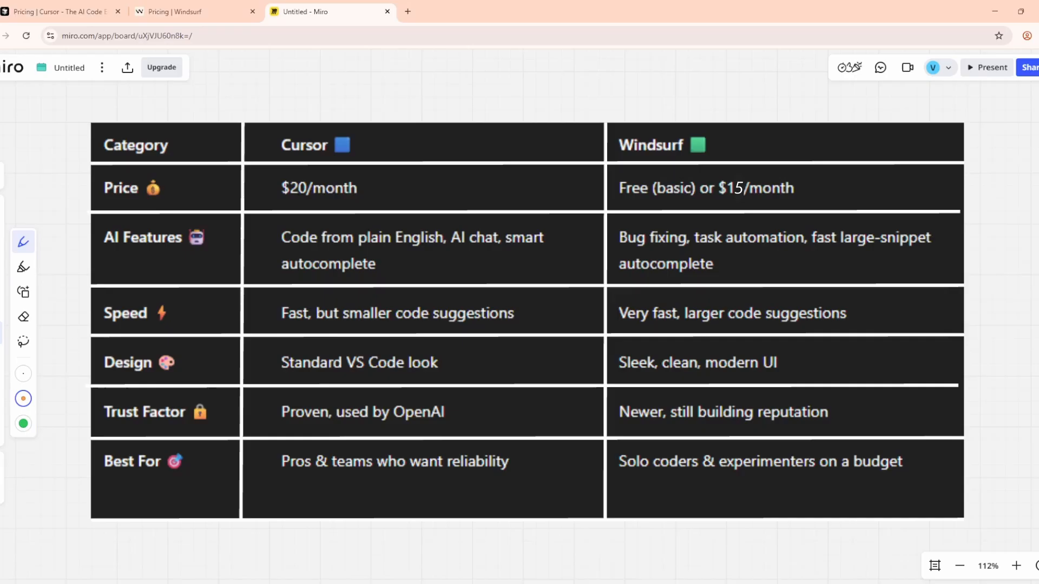
- Draw pen strokes on the table, ending with an orange line under 'Solo coders & experimenters on a budget'
drag(613, 192, 693, 175)
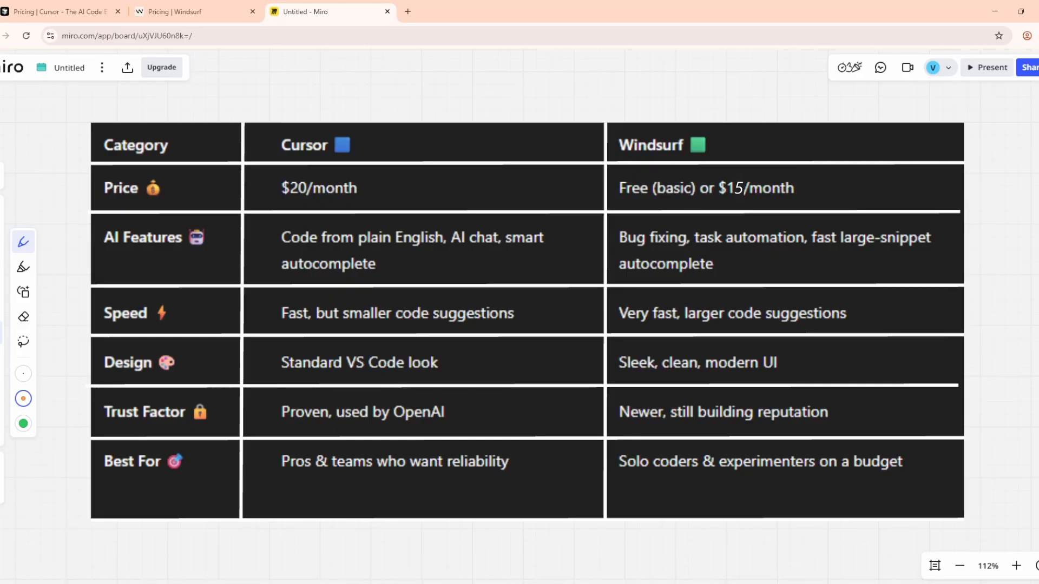
drag(329, 216, 581, 230)
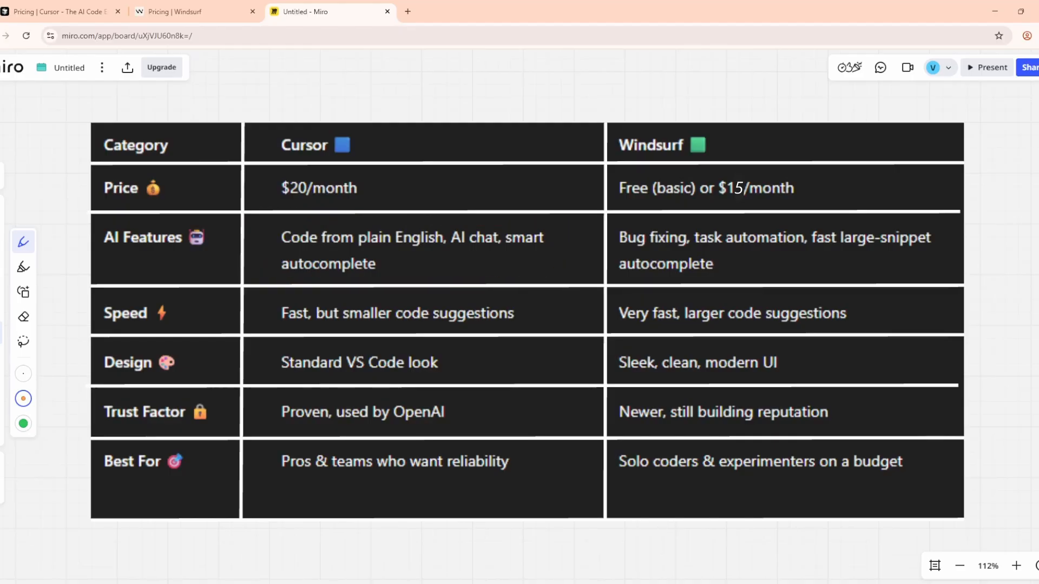
drag(600, 331, 871, 327)
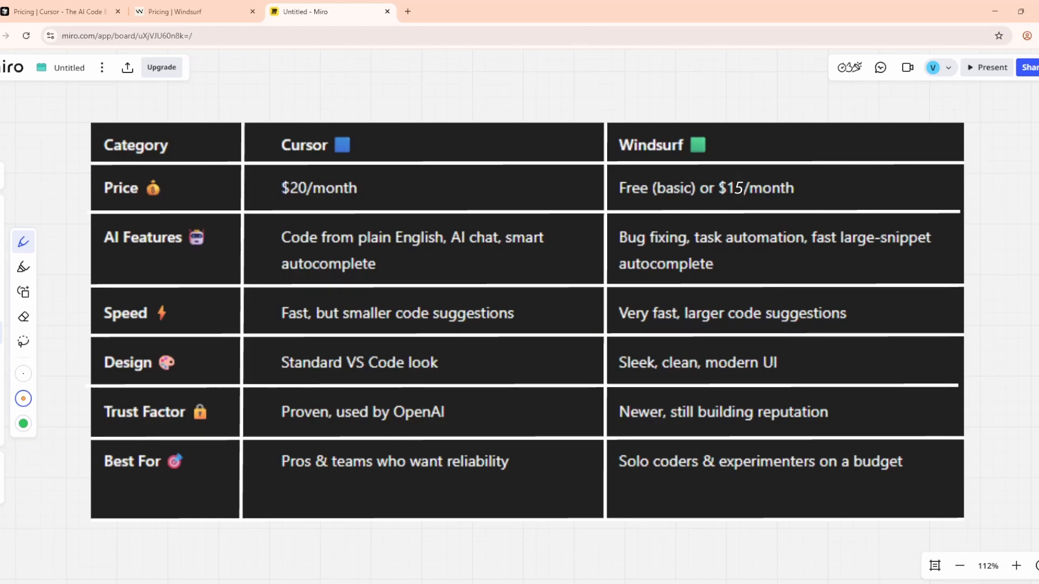
drag(265, 399, 454, 401)
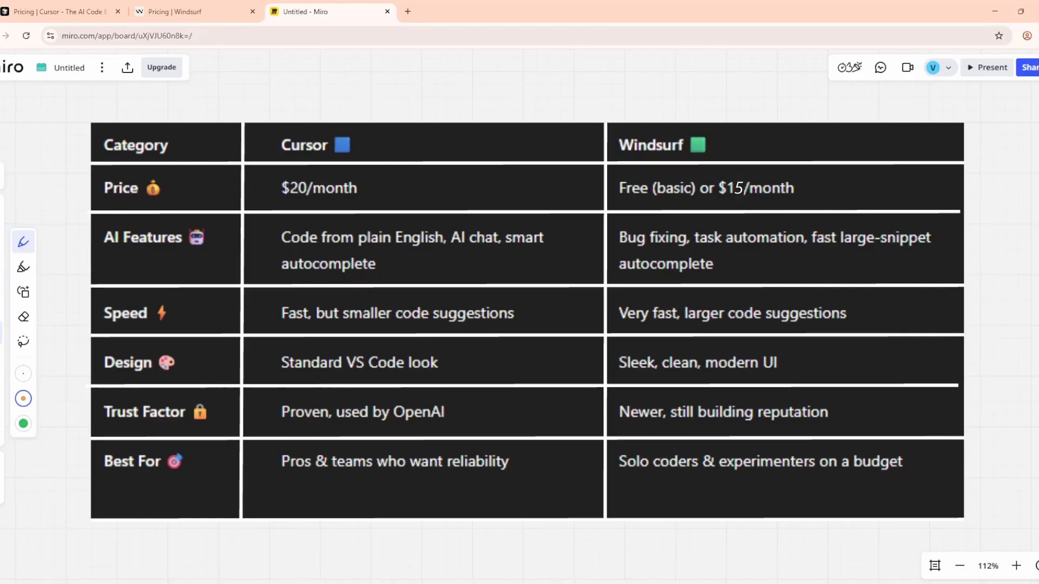
drag(356, 474, 519, 473)
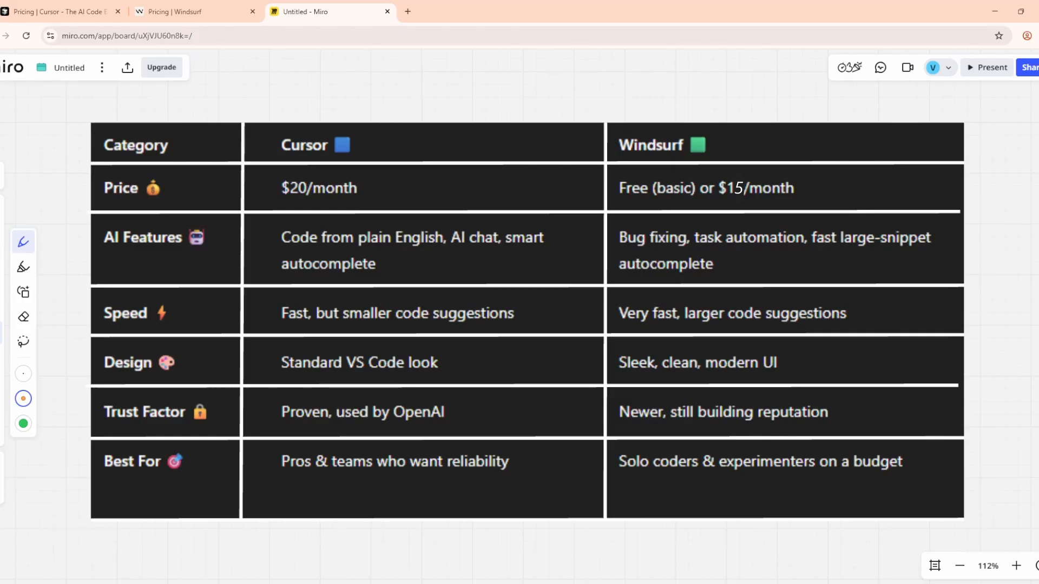
drag(608, 476, 897, 480)
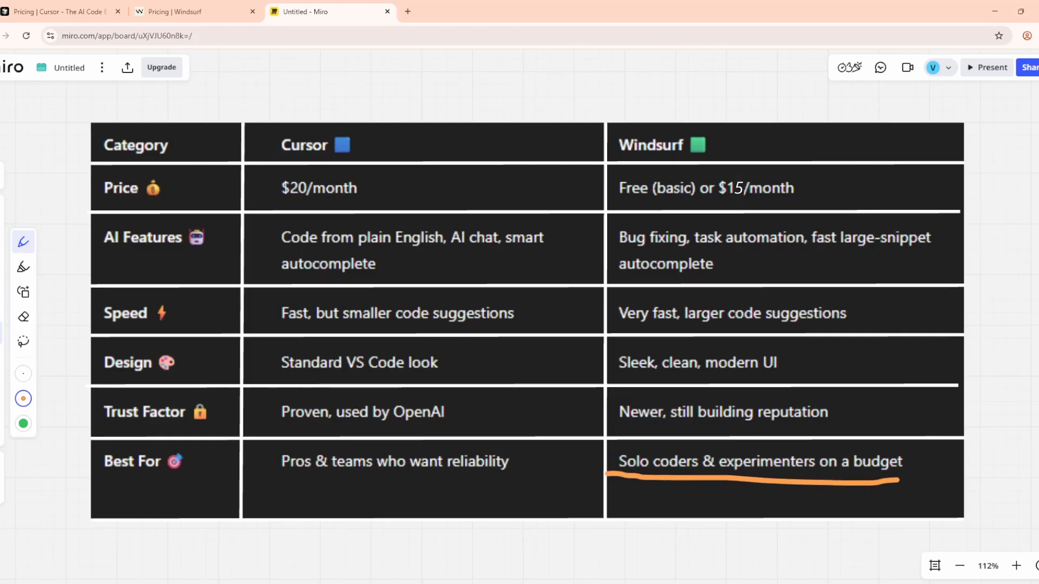